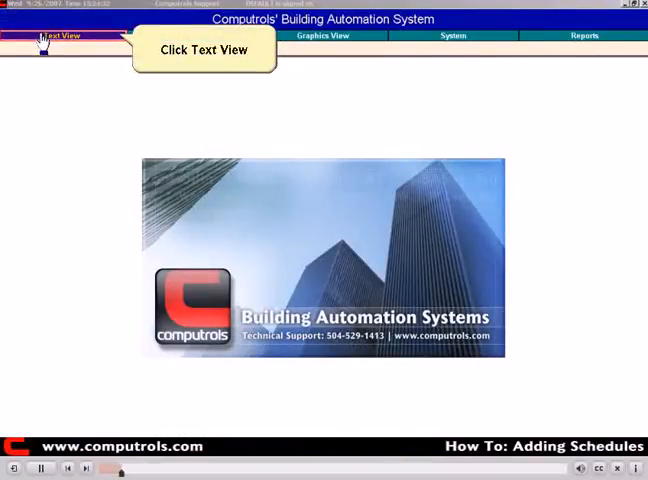
# From the all-points text listing, select ZONE A LIGHTS and bring up its Point Program Screen.
pyautogui.click(56, 36)
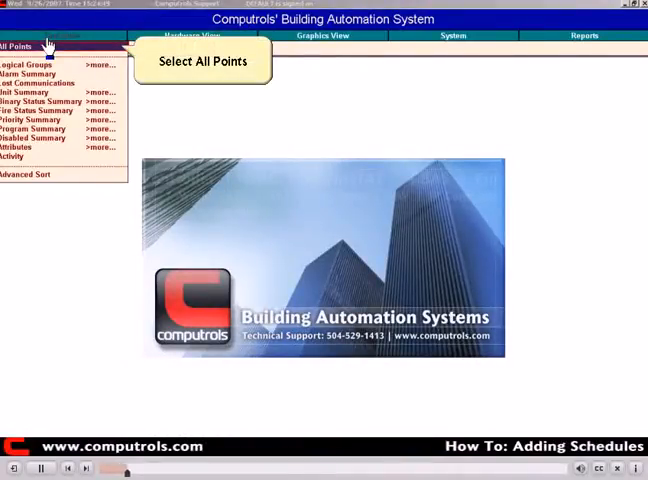
pyautogui.click(200, 60)
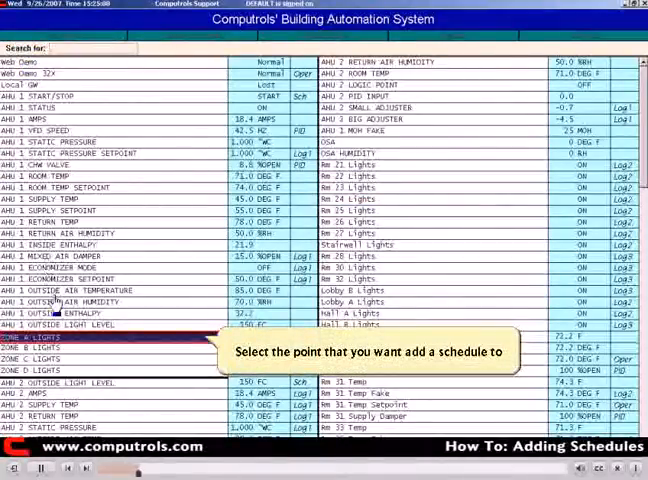
pyautogui.click(36, 336)
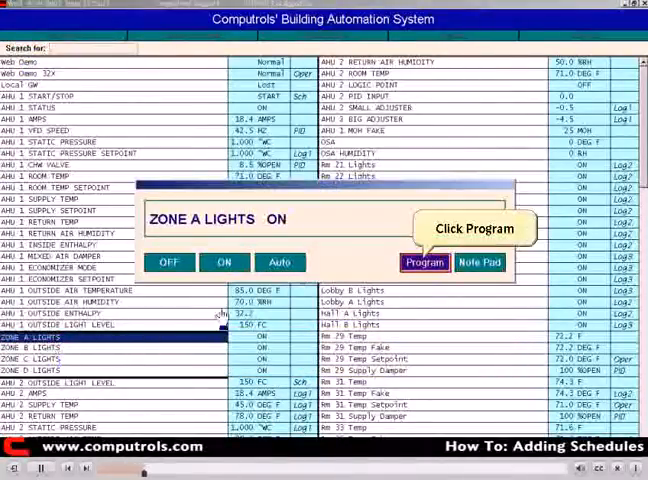
pyautogui.click(424, 262)
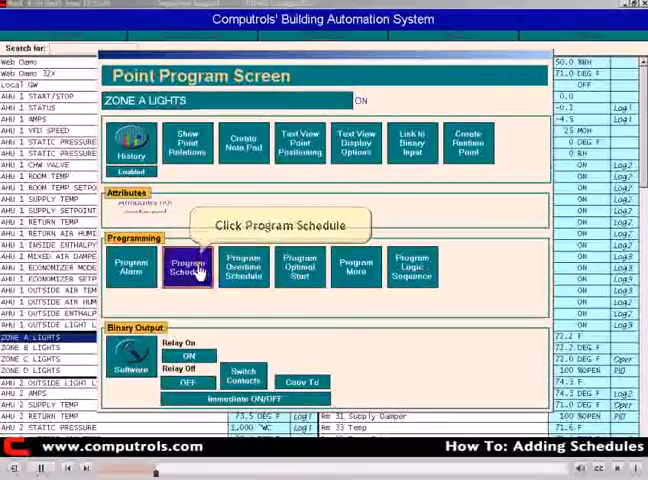
# In the ZONE A LIGHTS schedule, set Sunday's first cycle to Scheduled OFF at 00:00.
pyautogui.click(188, 264)
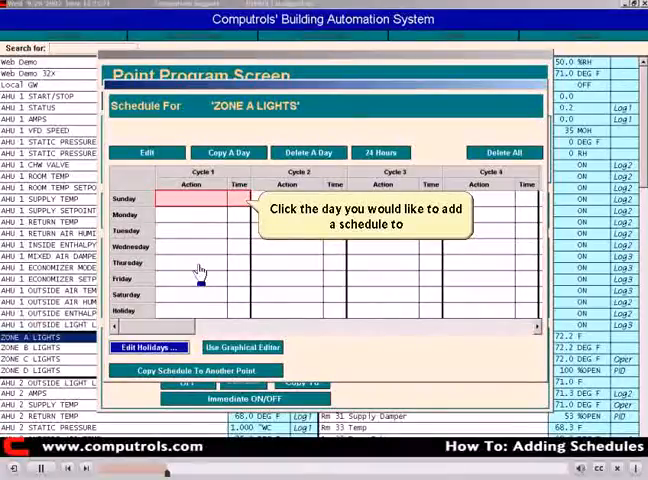
pyautogui.moveTo(204, 244)
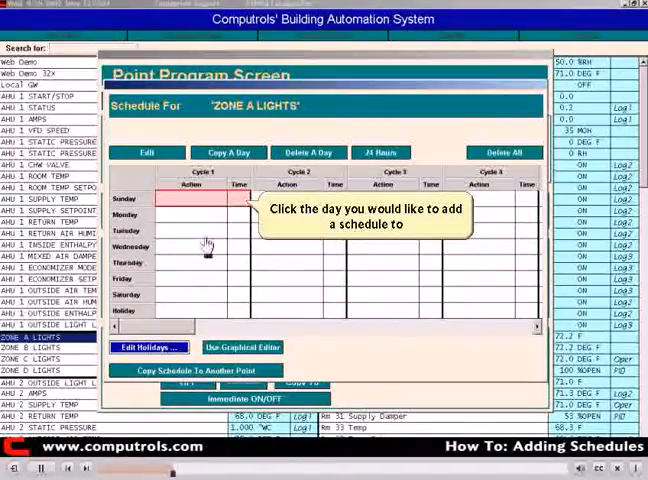
pyautogui.click(190, 198)
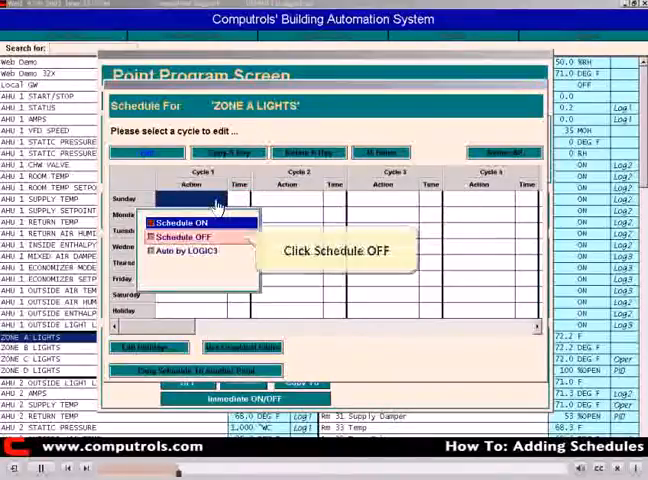
pyautogui.click(178, 236)
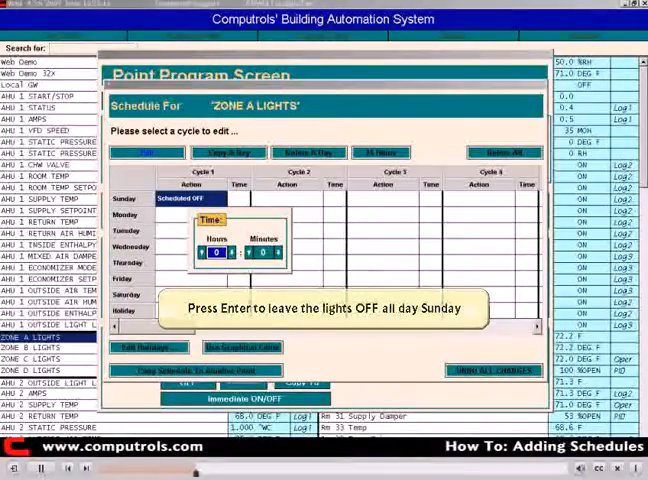
pyautogui.press('Return')
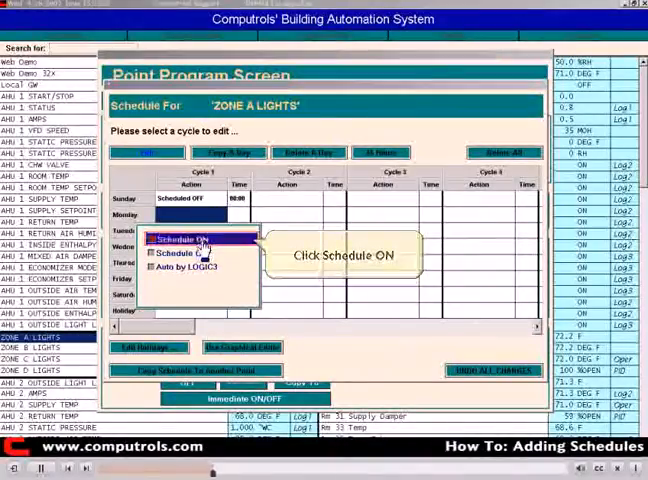
# Set Monday to Scheduled ON at 07:00 in cycle 1 and Scheduled OFF at 17:30 in cycle 2.
pyautogui.click(188, 238)
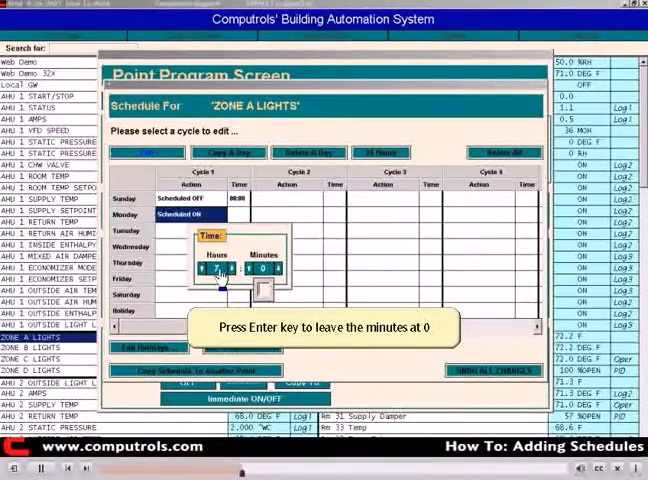
pyautogui.press('Return')
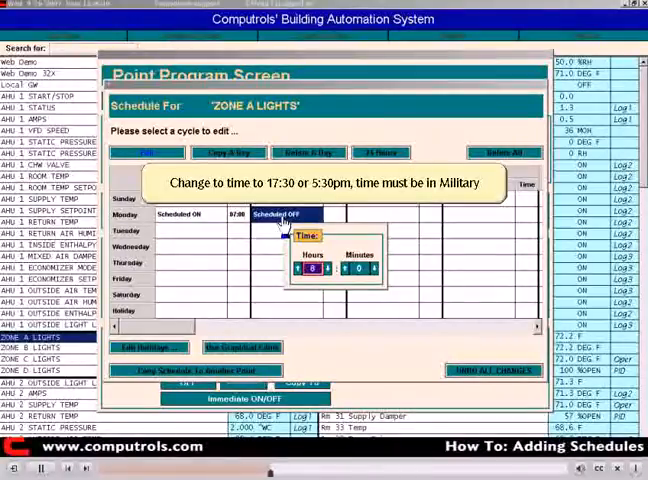
pyautogui.click(312, 268)
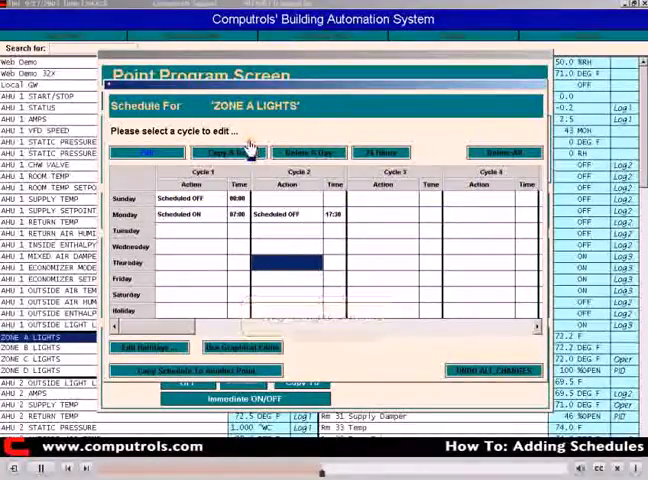
pyautogui.moveTo(222, 152)
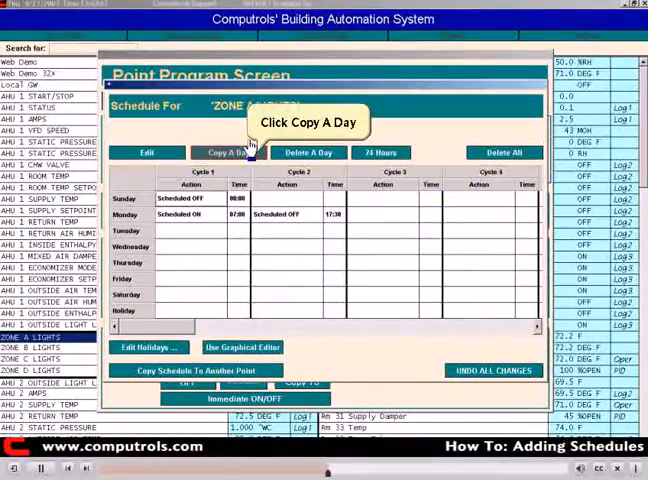
# Use Copy A Day to repeat Monday's times Tuesday through Friday, leaving Saturday Scheduled OFF.
pyautogui.click(228, 152)
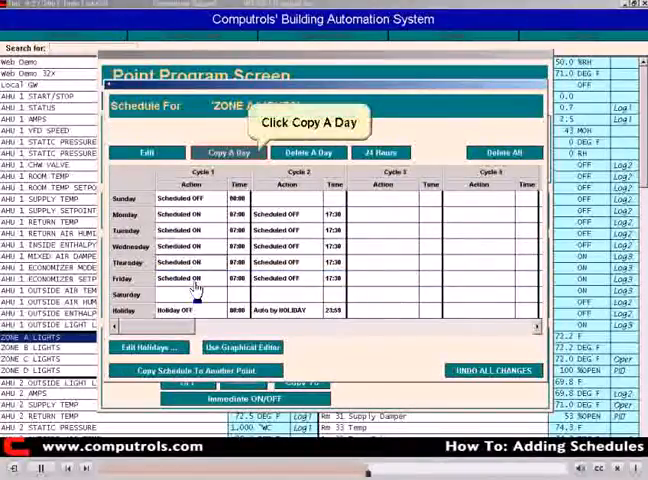
pyautogui.click(228, 152)
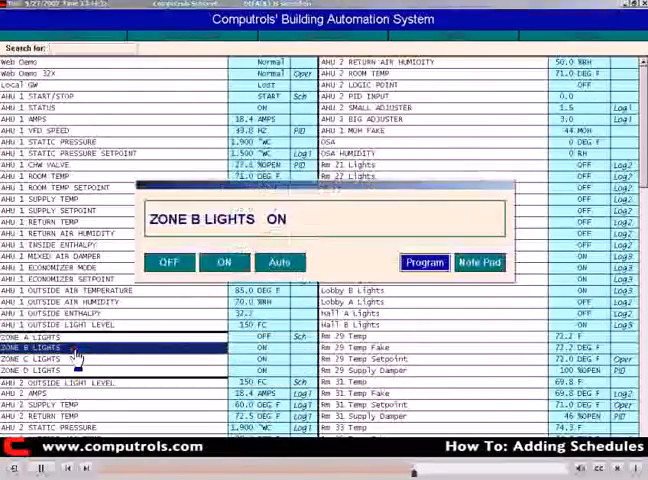
# Bring up the programming options for the ZONE B LIGHTS point.
pyautogui.click(424, 262)
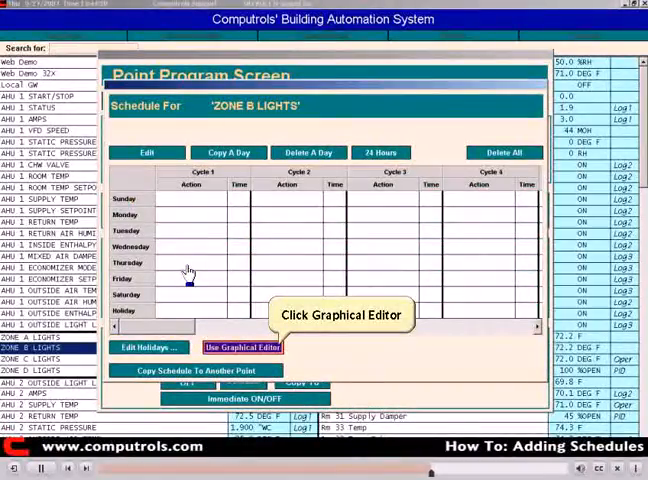
# In the graphical editor, fill a Mon 07:00 to Fri 17:30 on-block, then start Copy Schedule To Another Point.
pyautogui.click(244, 348)
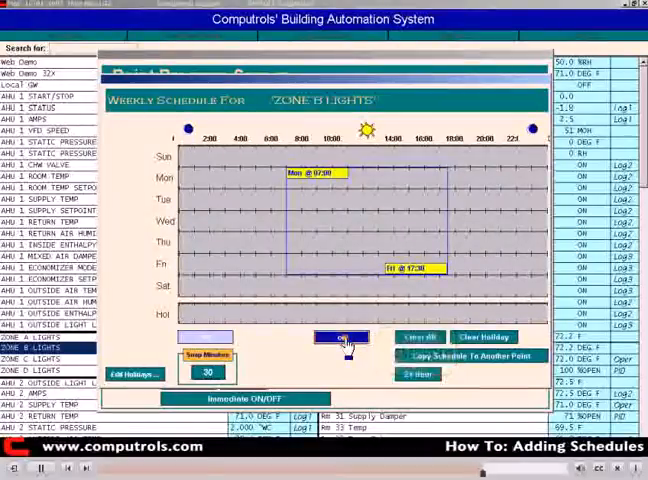
pyautogui.click(340, 336)
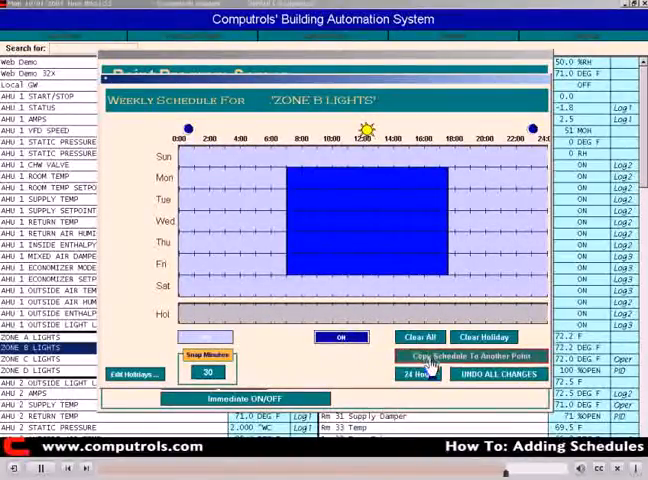
pyautogui.click(468, 356)
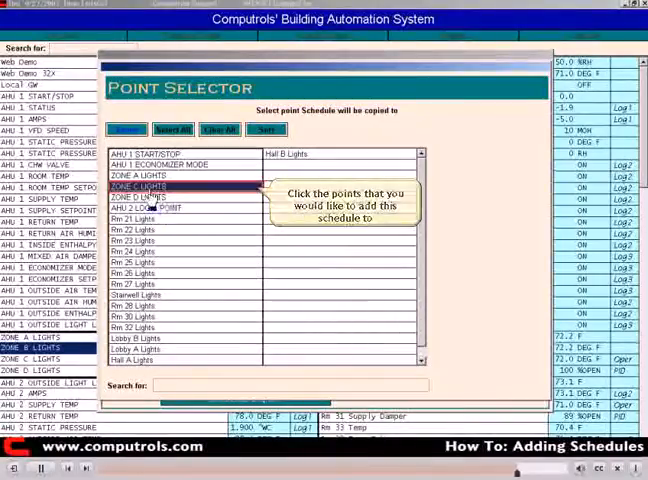
# In Point Selector choose the lighting points to receive the schedule and confirm the copy.
pyautogui.click(140, 186)
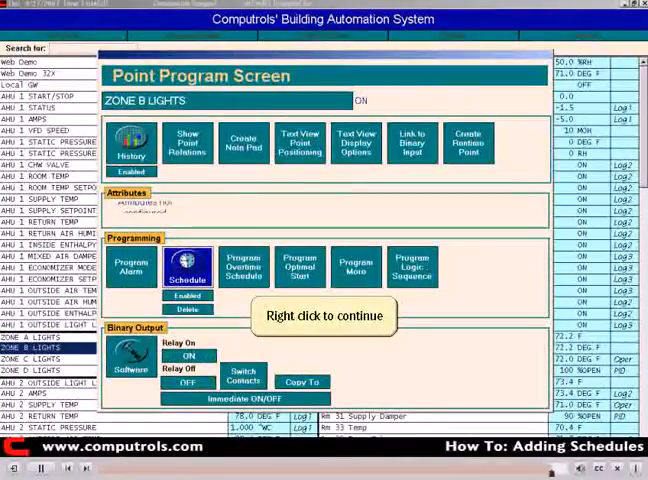
pyautogui.rightClick(324, 316)
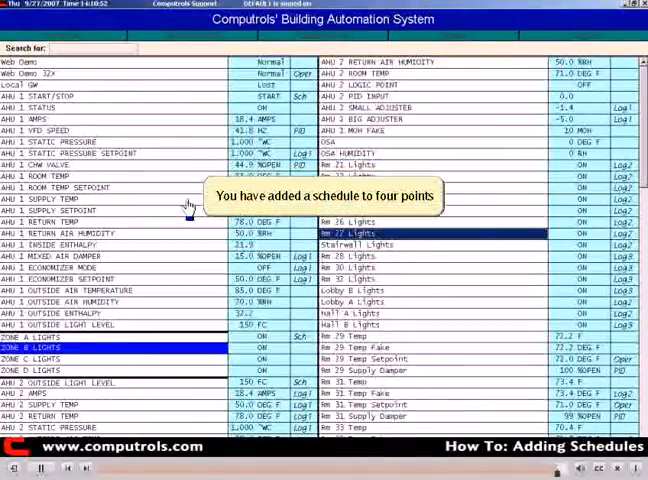